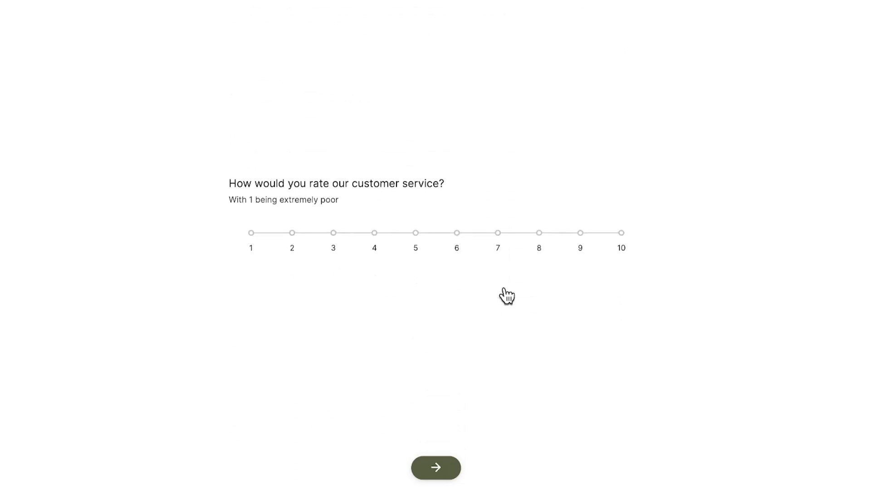
- Leave the 1–10 customer-service rating survey and open the Flow Pilates studio website
click(436, 467)
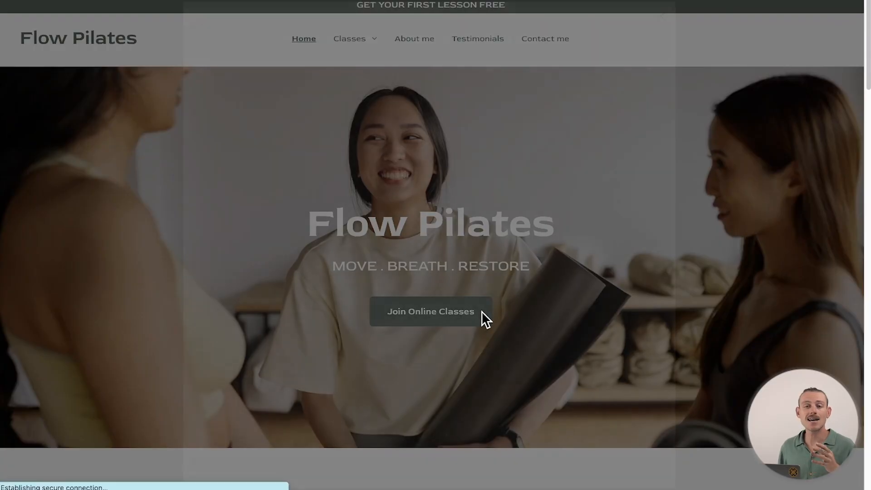
click(430, 312)
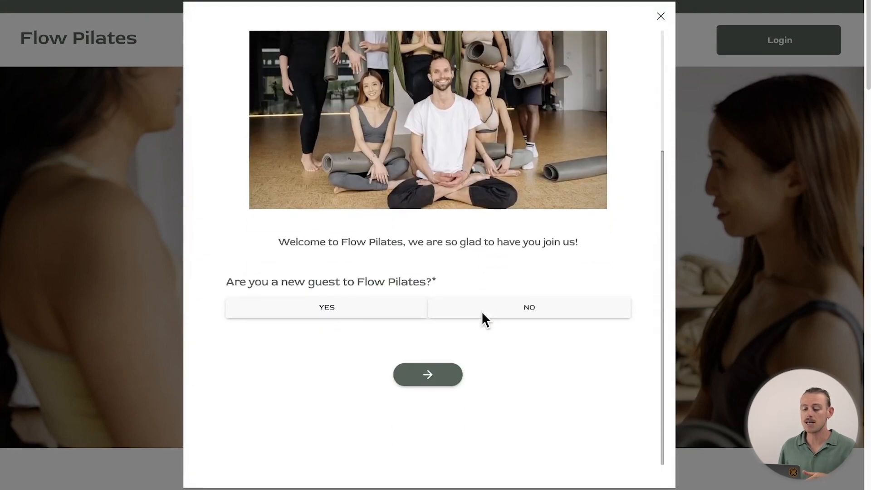
click(327, 307)
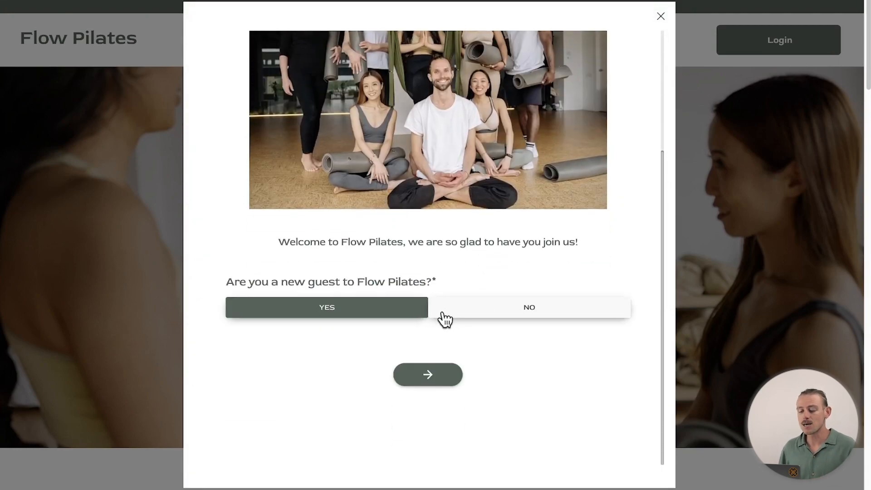
click(529, 307)
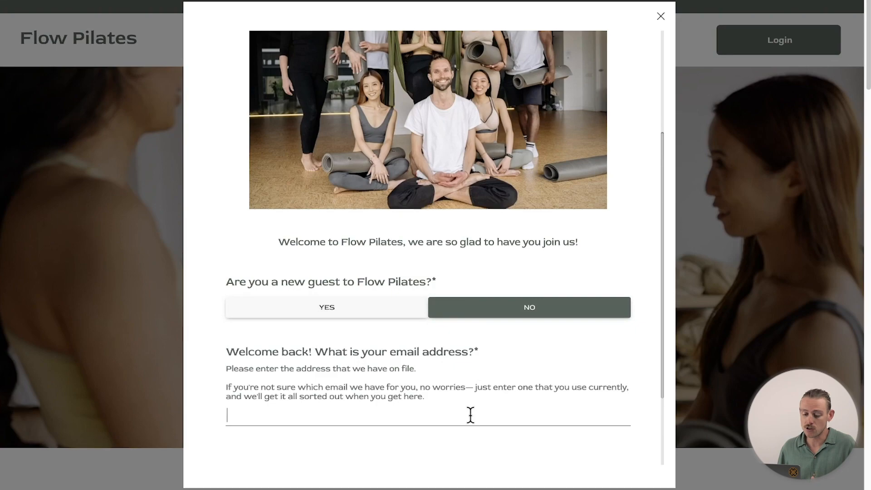
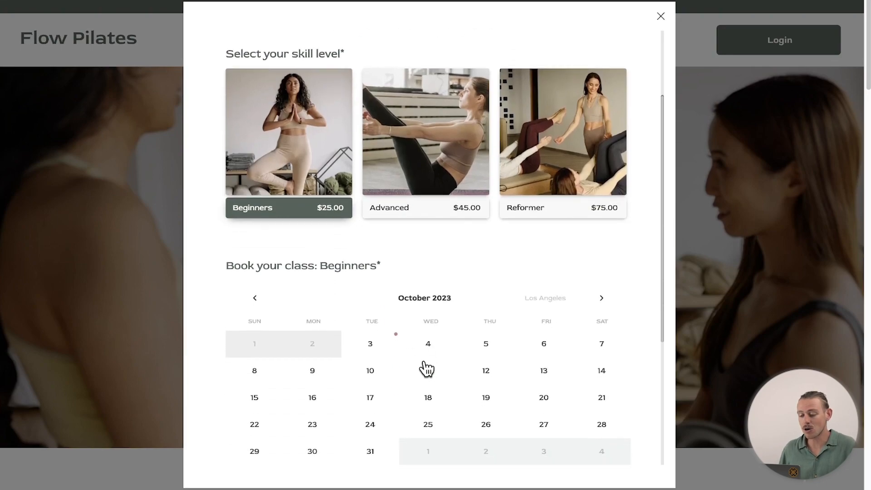
click(371, 344)
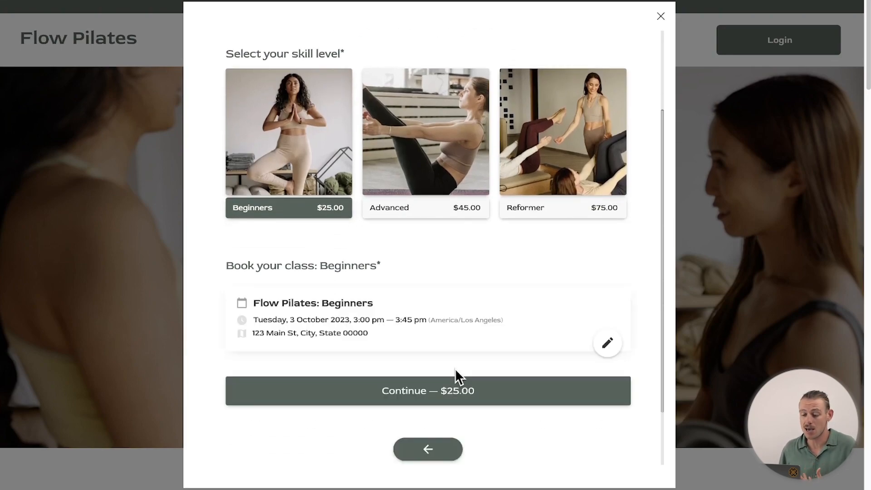
click(427, 391)
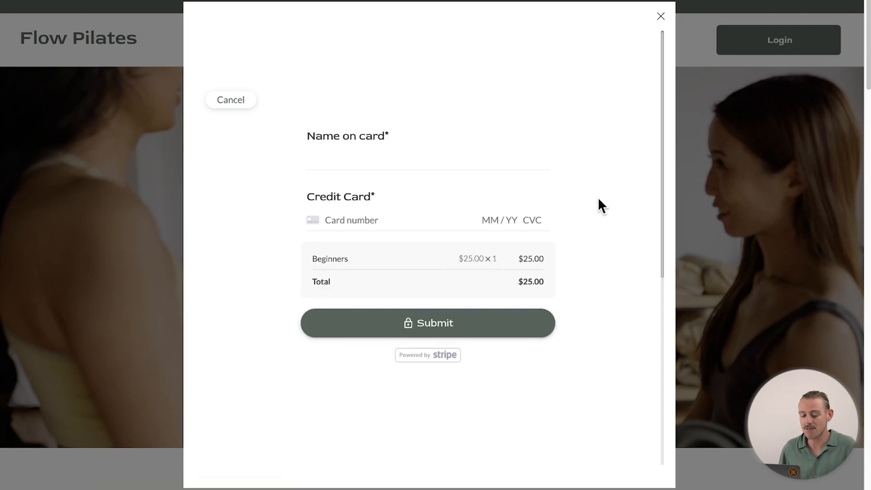
click(230, 100)
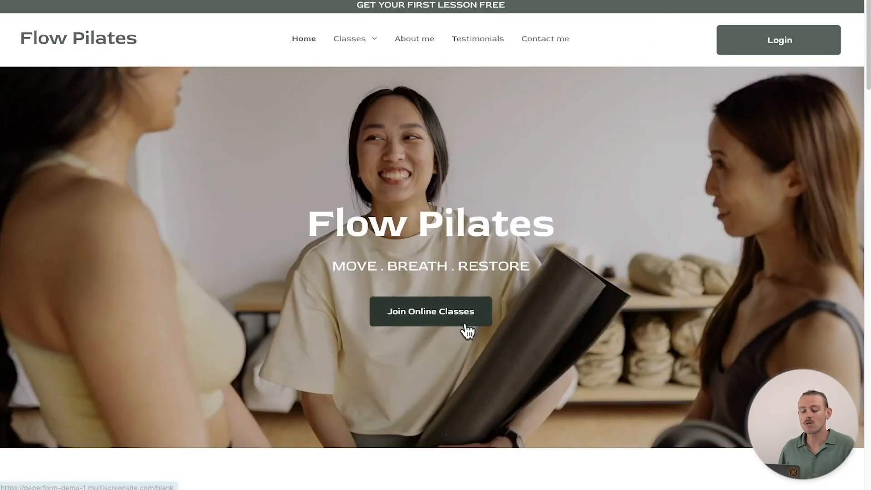
- Open the class booking form and walk the new-guest path by answering Yes
click(430, 311)
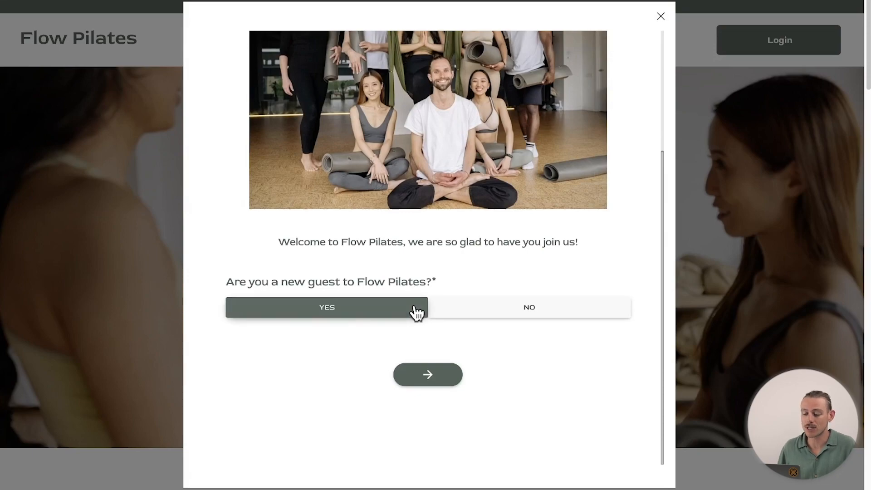
click(428, 374)
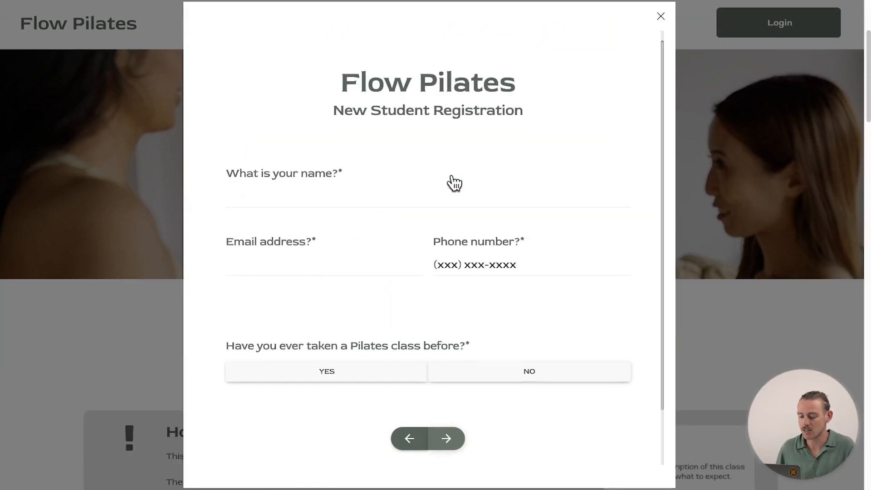
click(409, 439)
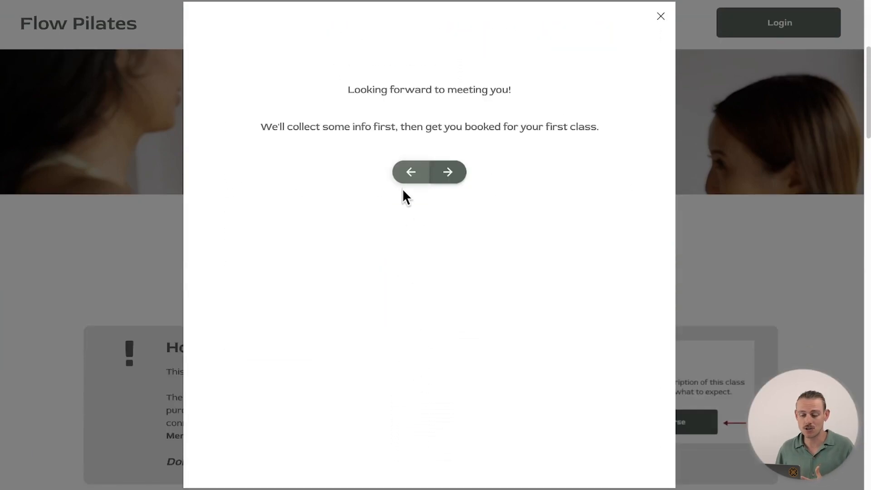
click(447, 172)
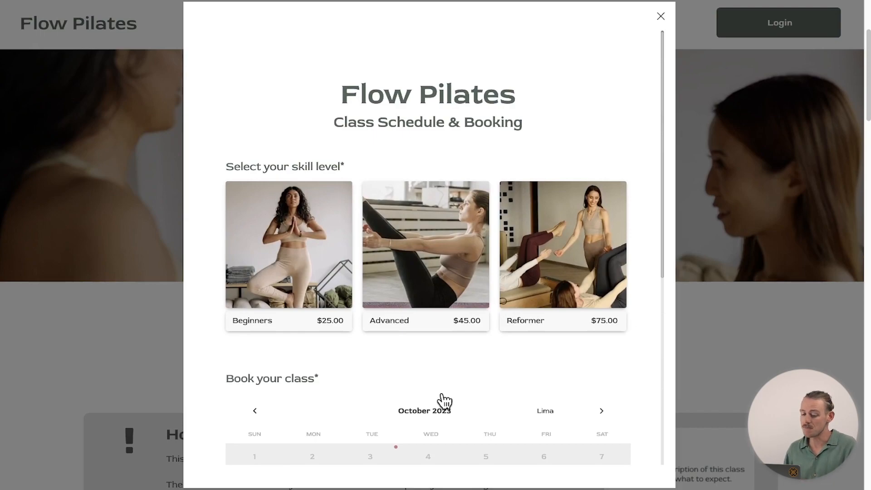
- Try the Beginners, Advanced and Reformer skill-level cards, then open the form editor
click(289, 256)
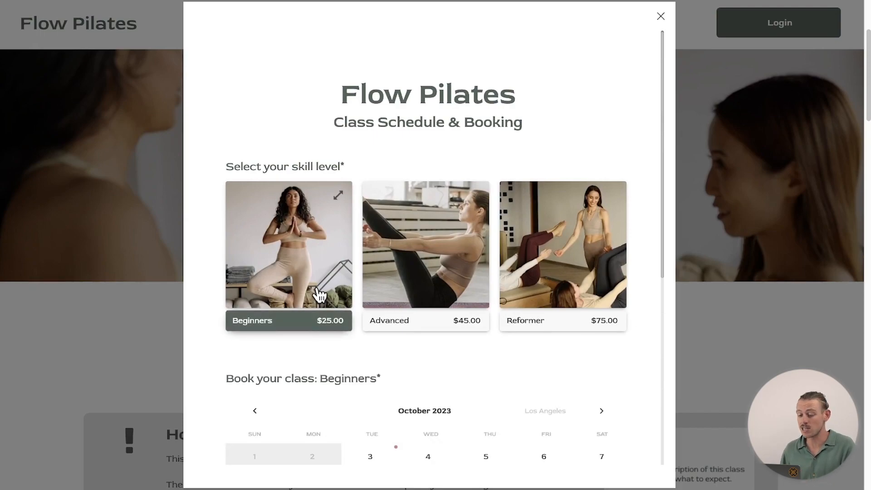
click(425, 245)
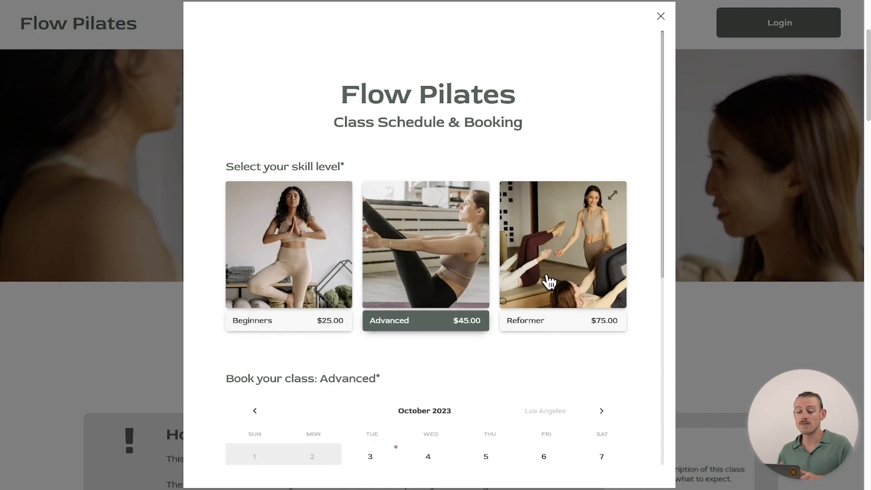
click(562, 255)
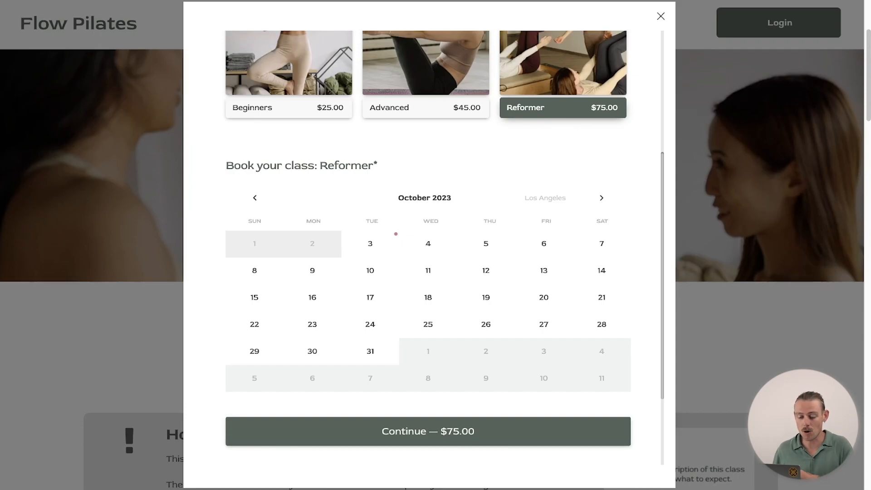
click(661, 15)
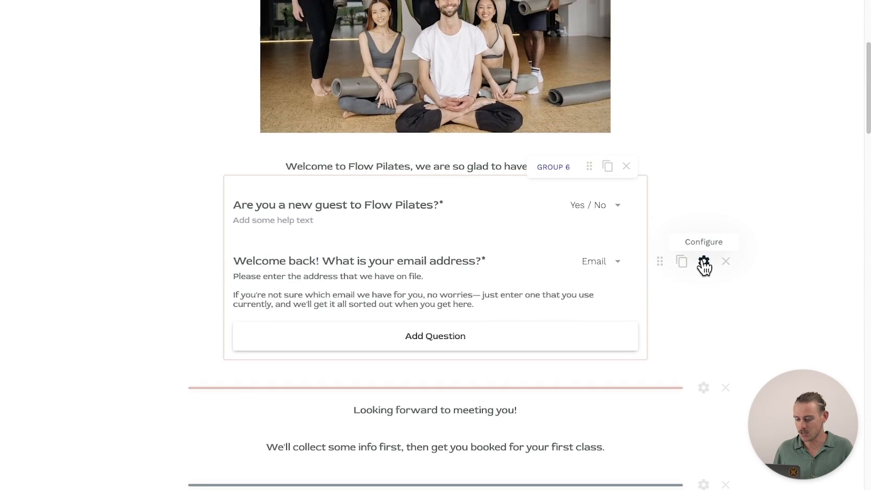
click(704, 262)
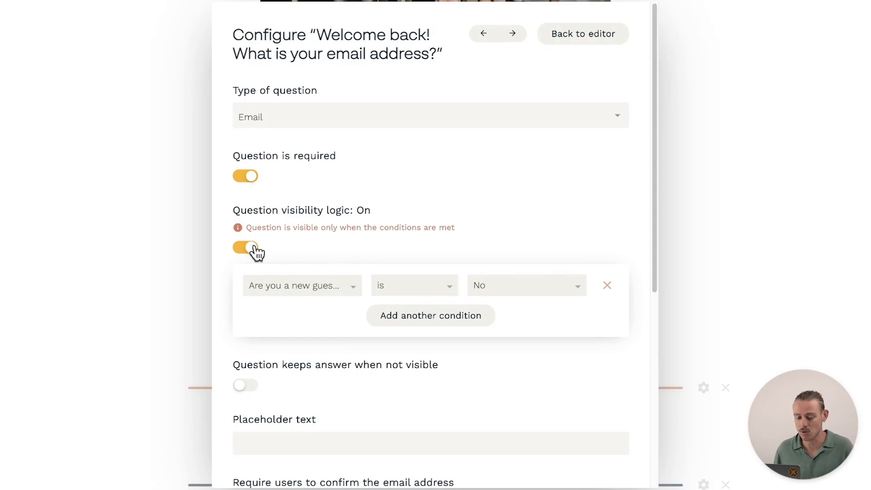
click(301, 285)
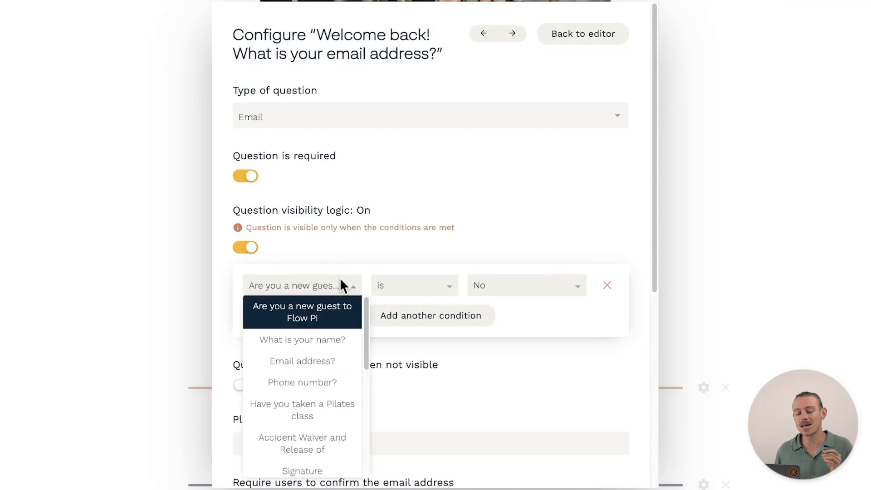
click(413, 285)
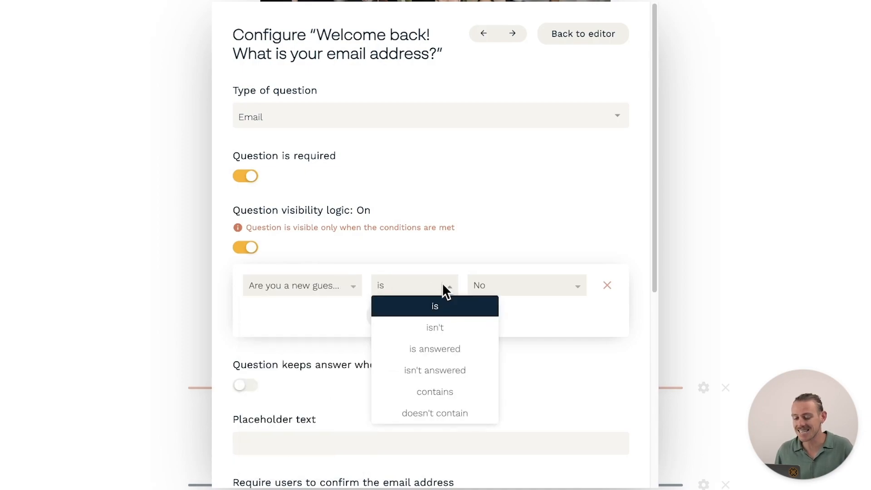
click(525, 285)
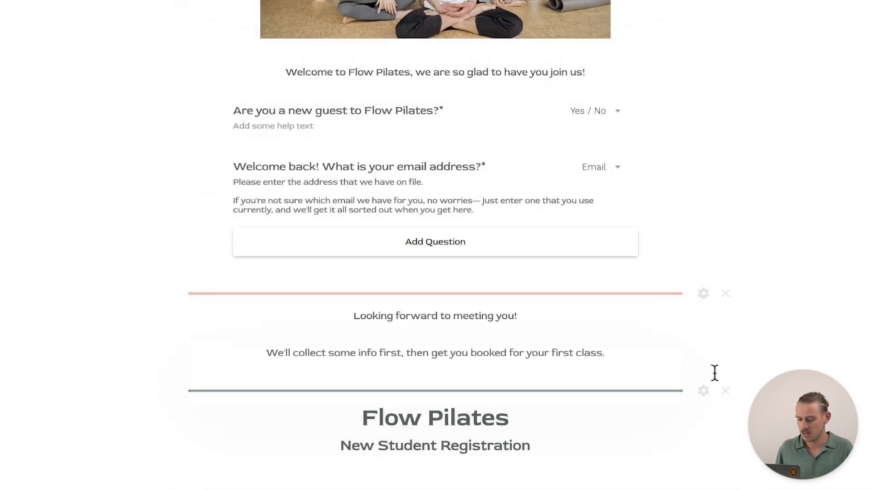
click(703, 294)
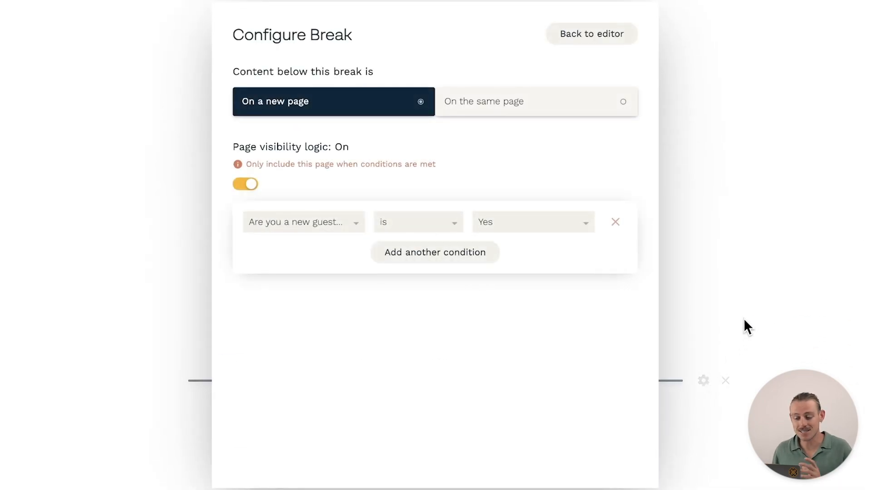
click(592, 33)
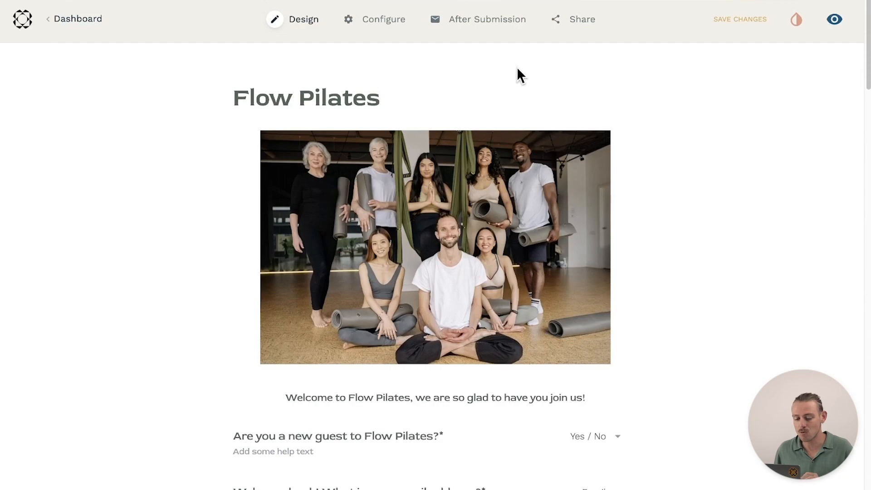
- Review the returning-guest confirmation email in the After Submission emails
click(487, 19)
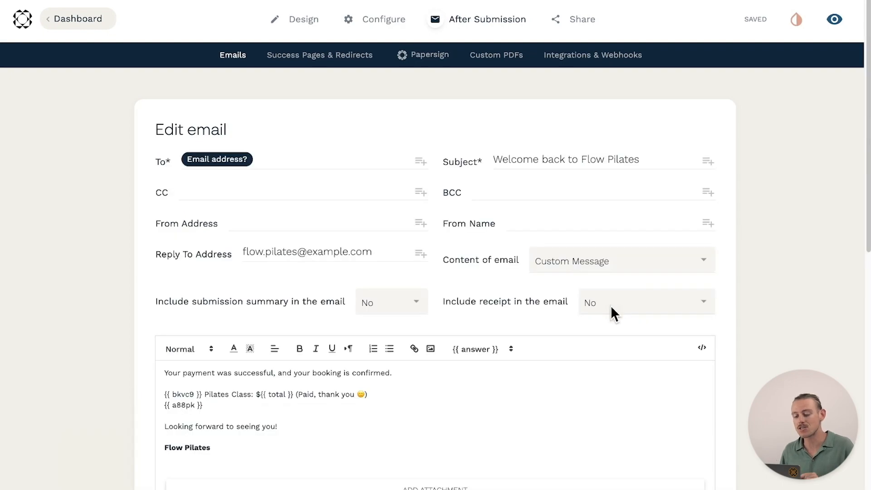
scroll(down, 3)
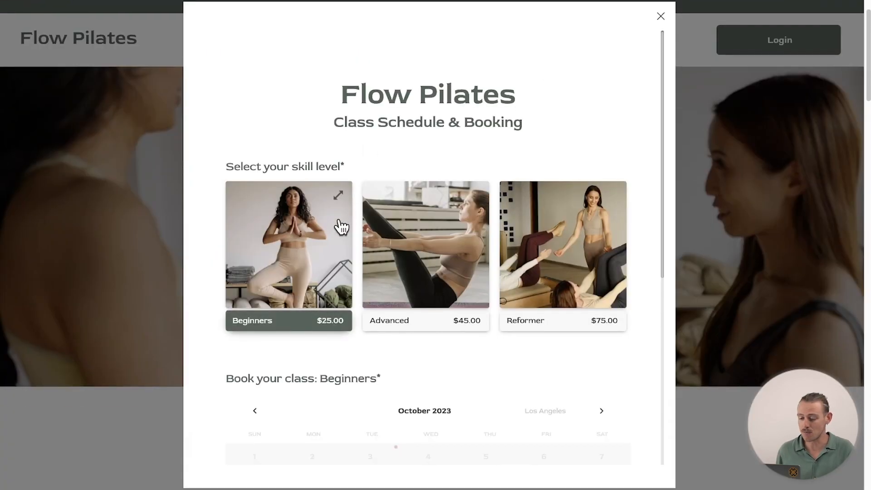
- Preview the form as a new student and select Reformer to show the Beginners-level warning
scroll(down, 3)
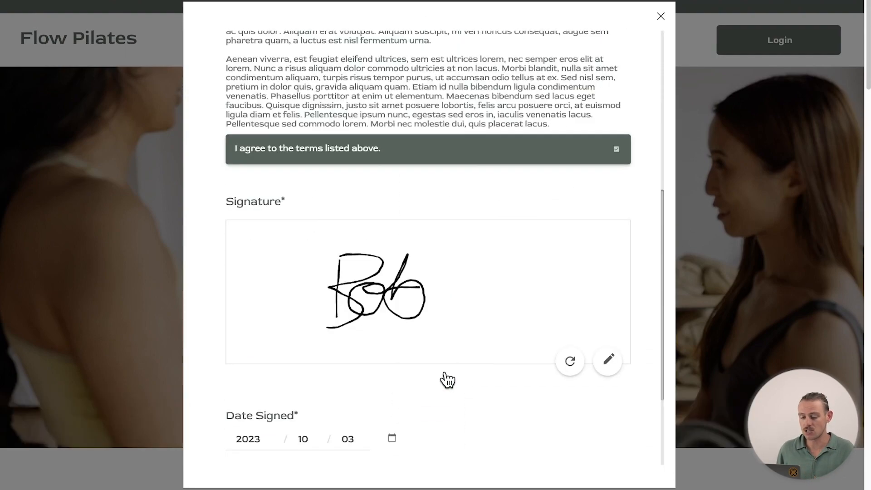
scroll(down, 3)
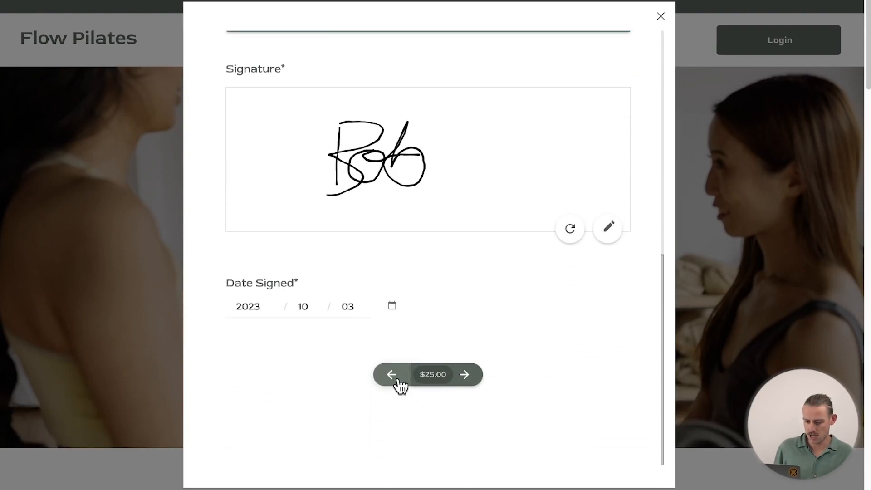
click(391, 374)
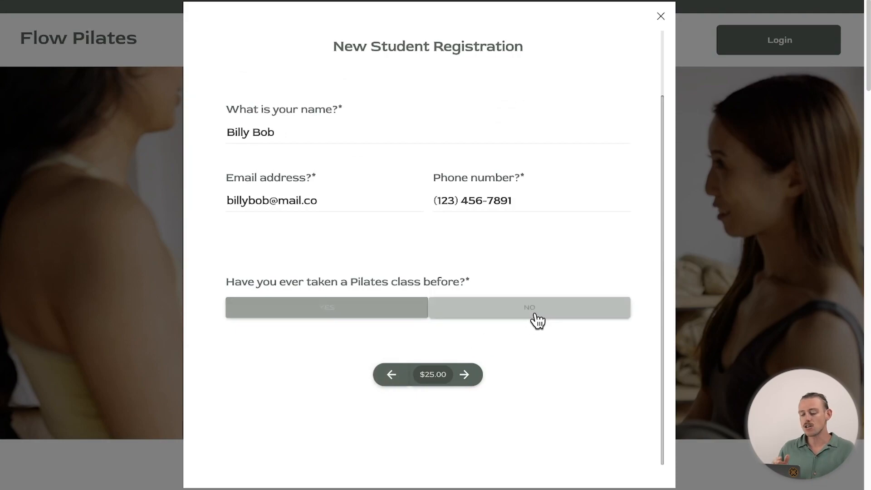
click(528, 307)
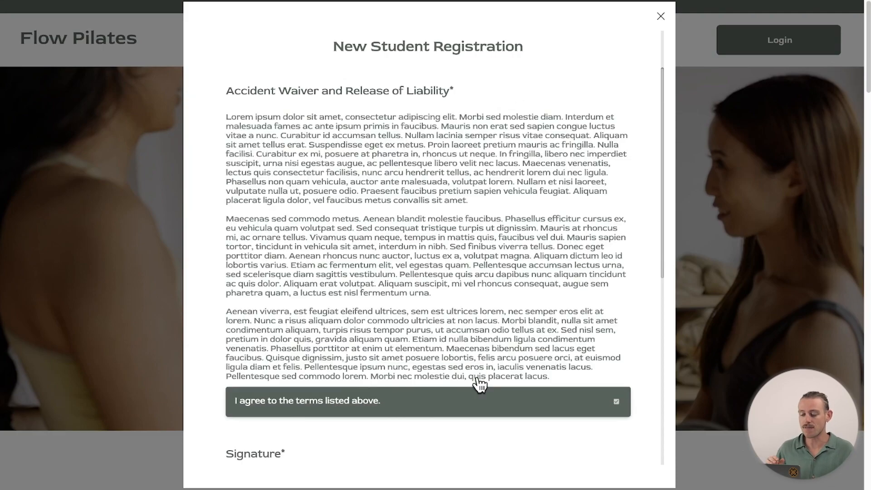
scroll(down, 3)
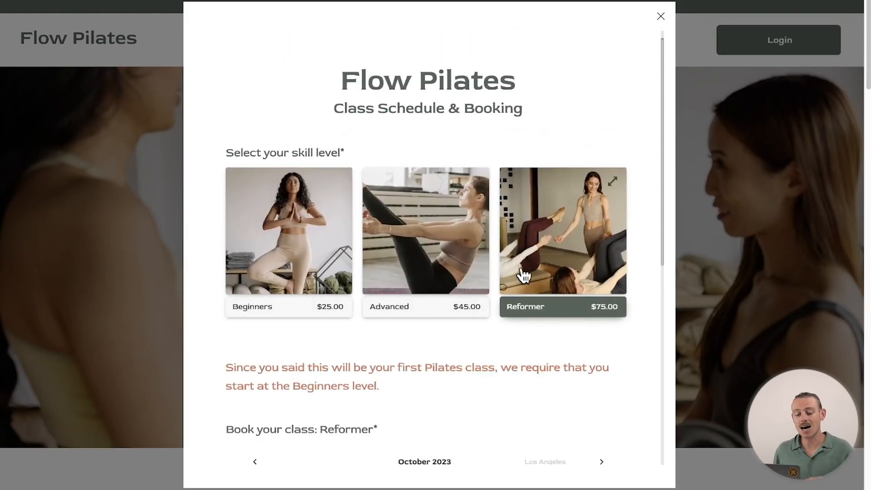
scroll(down, 3)
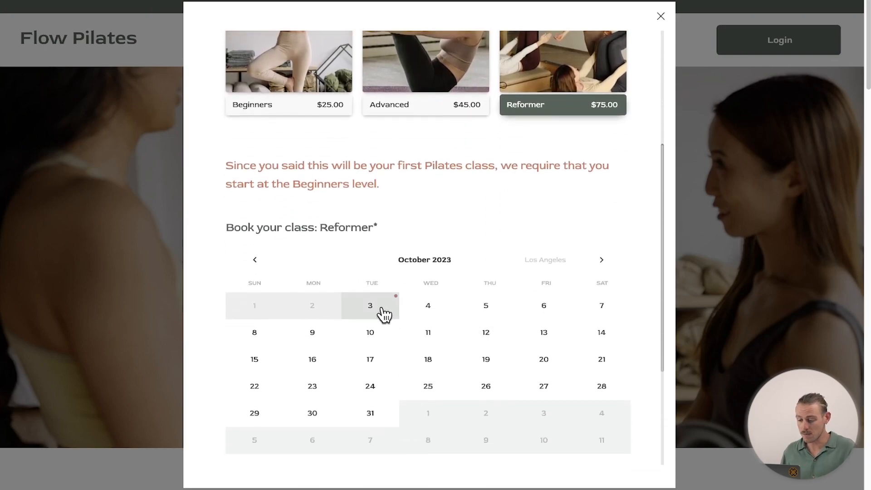
click(370, 305)
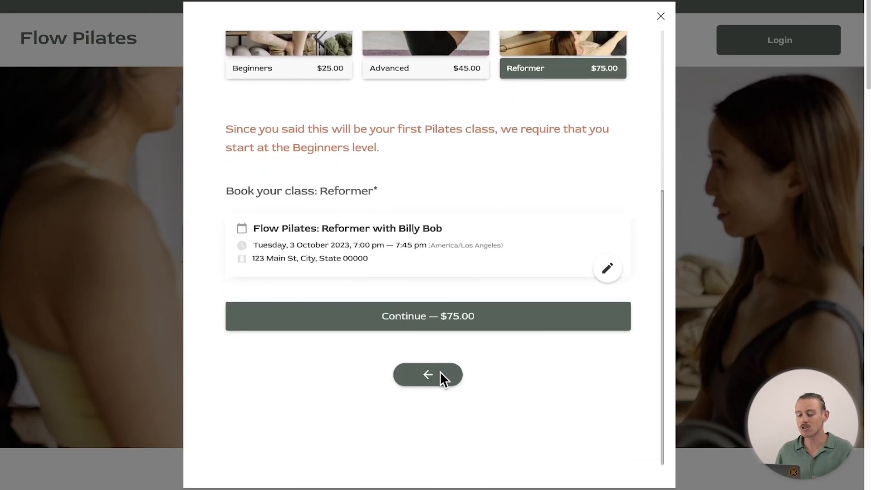
click(427, 316)
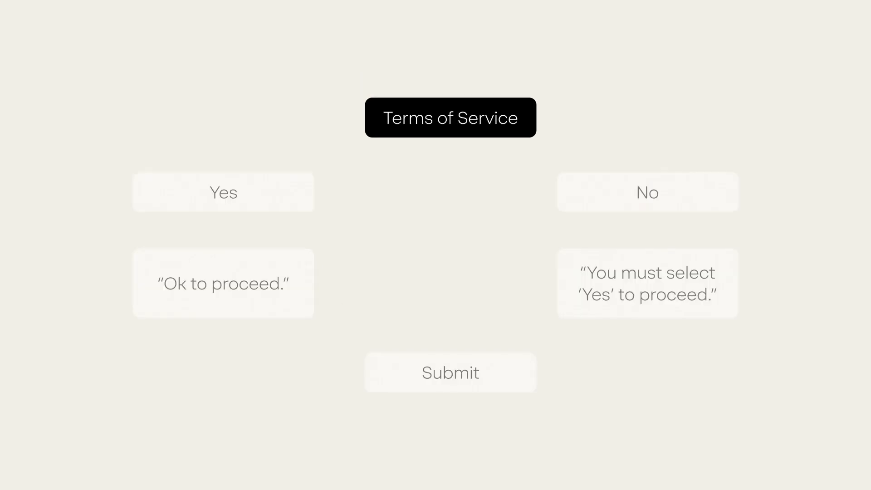
- Continue with Reformer selected to trigger the Beginners-level error banner
click(647, 191)
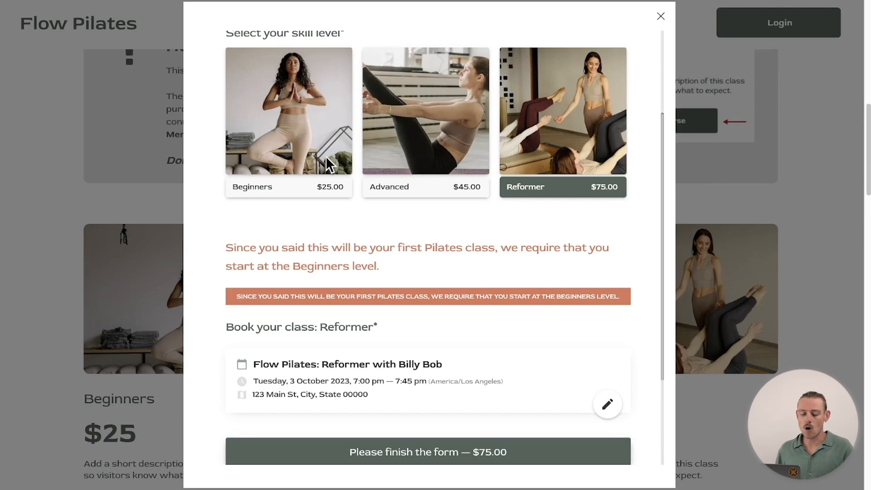
- Choose the Beginners card to reveal its class calendar and close the preview
click(289, 122)
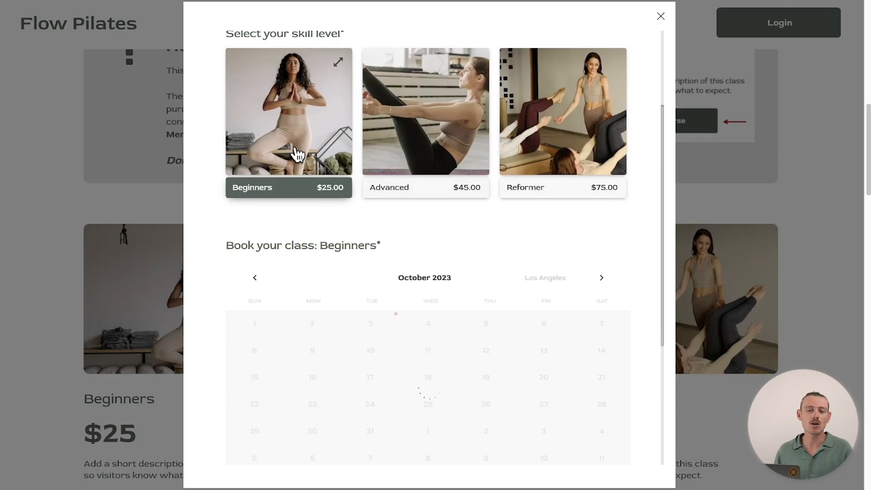
click(661, 15)
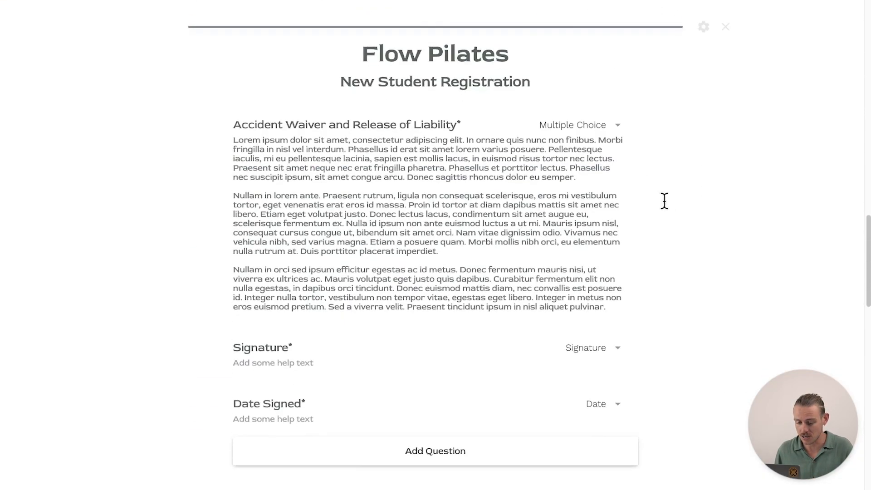
- Scroll down to the 'Book your class: Beginners' question
scroll(down, 3)
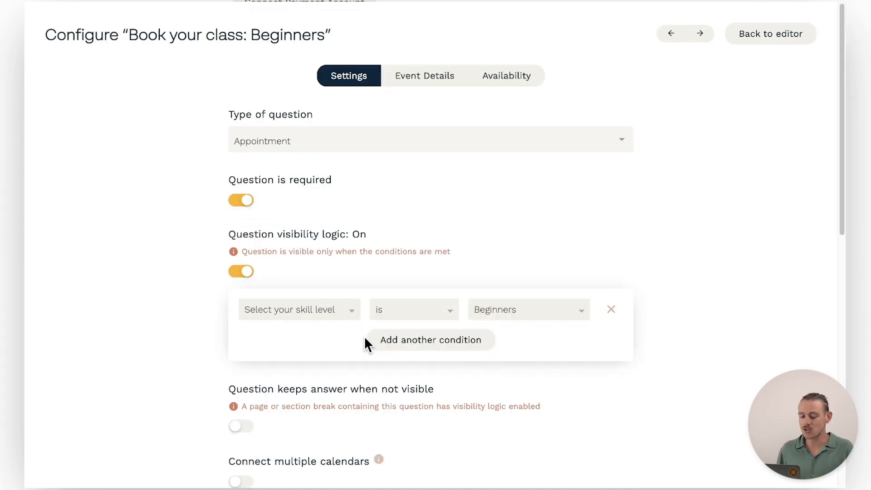
- Check the Beginners event details and piping list, then view weekly availability and blockout dates
click(424, 76)
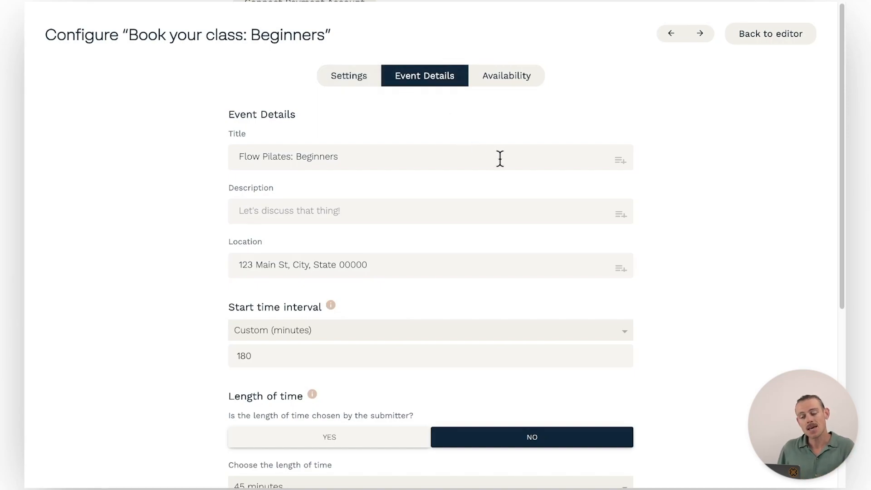
click(621, 159)
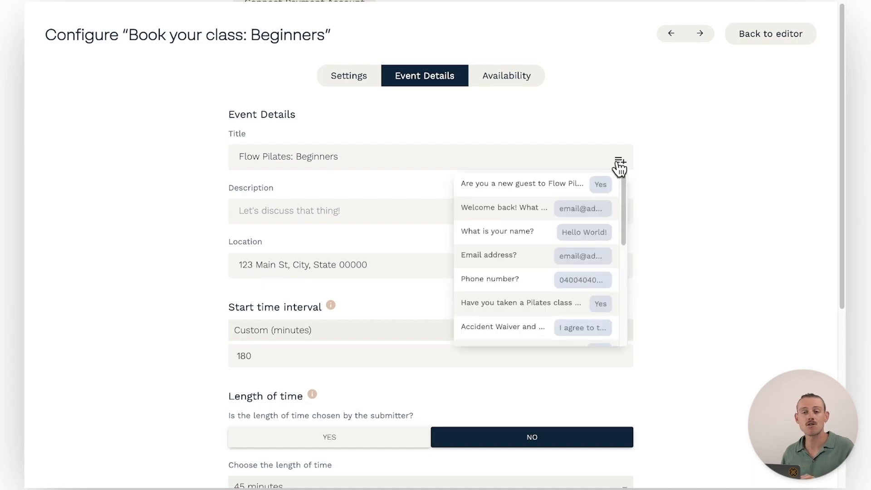
scroll(down, 3)
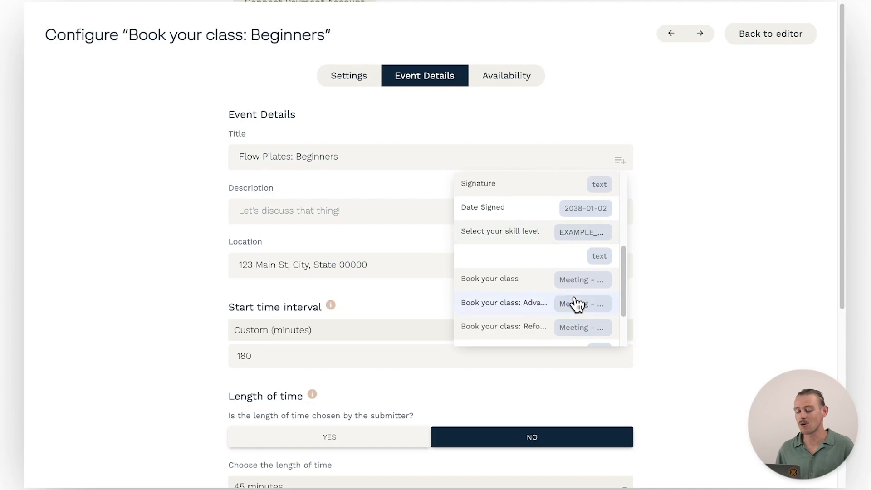
click(560, 128)
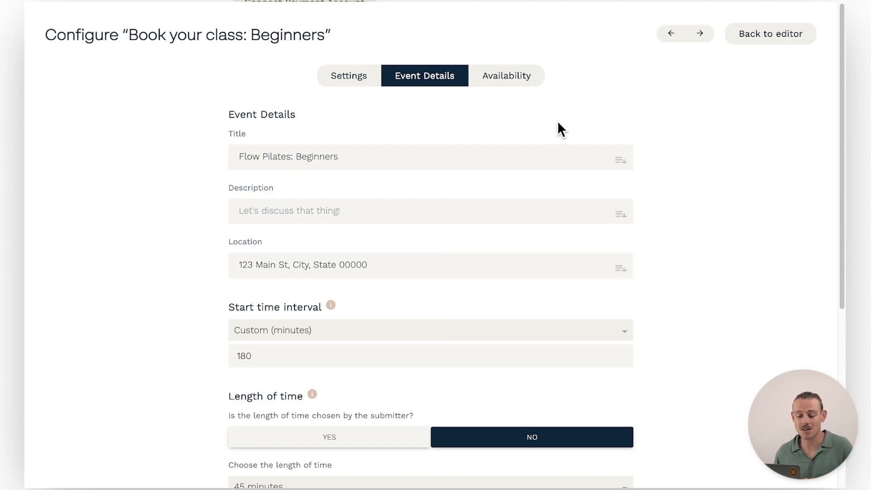
click(430, 330)
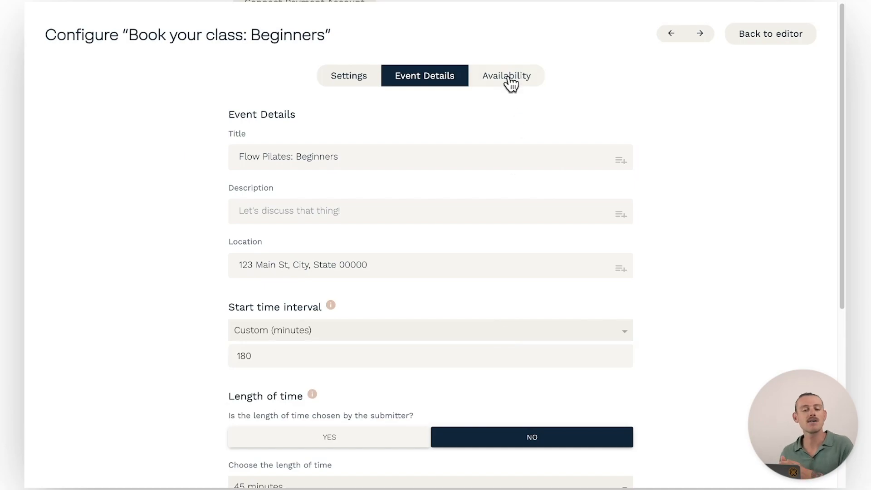
click(505, 76)
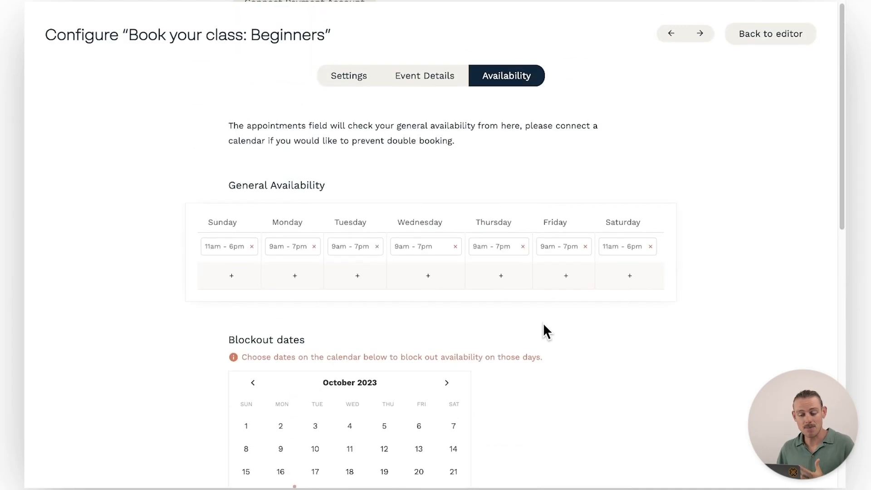
- Switch on Connect multiple calendars in the Beginners booking question's settings
click(349, 76)
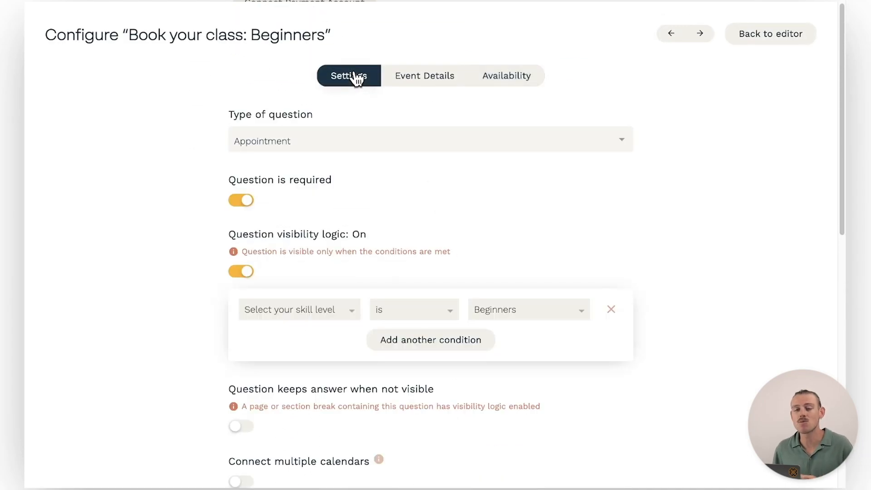
scroll(down, 3)
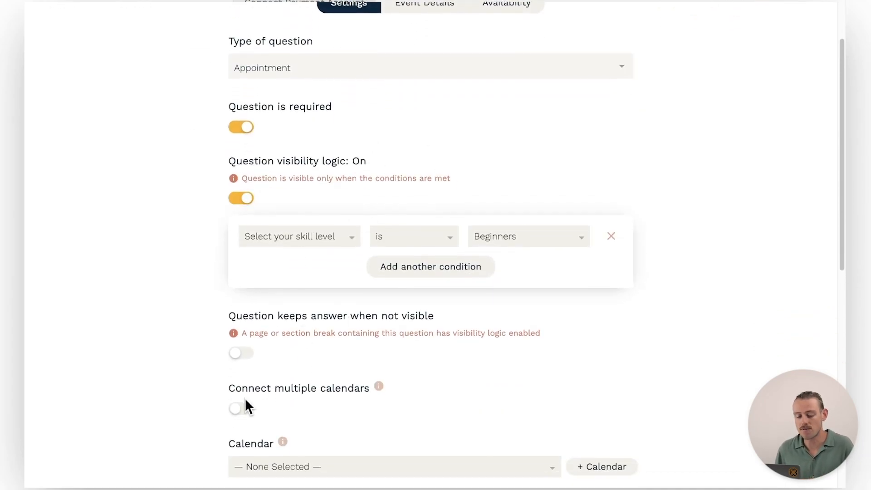
click(241, 409)
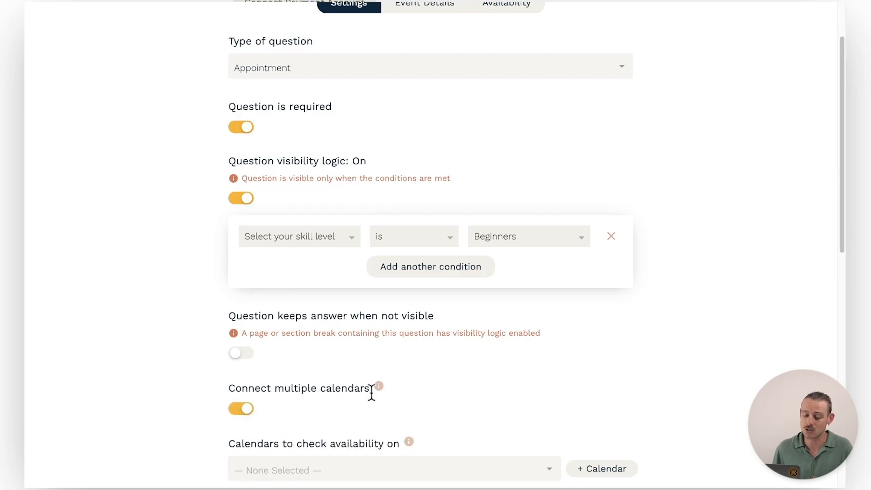
mouse_move(378, 387)
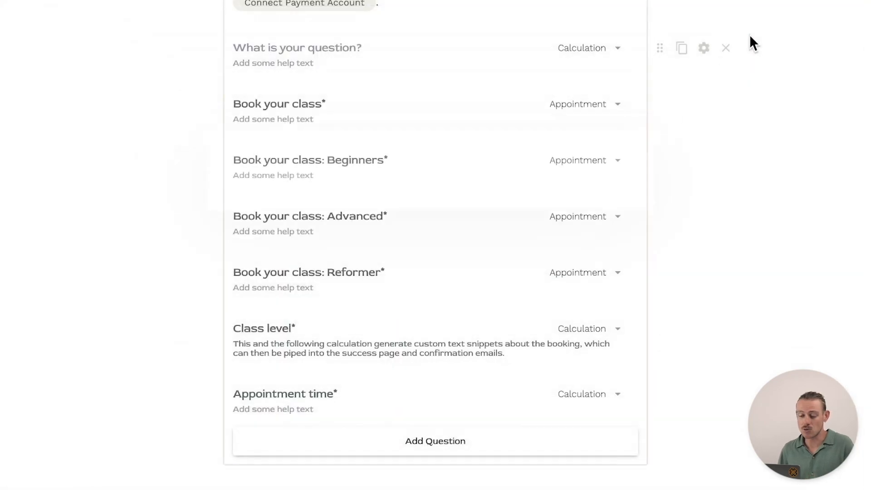
- Inspect the skill-level product question's settings
scroll(down, 3)
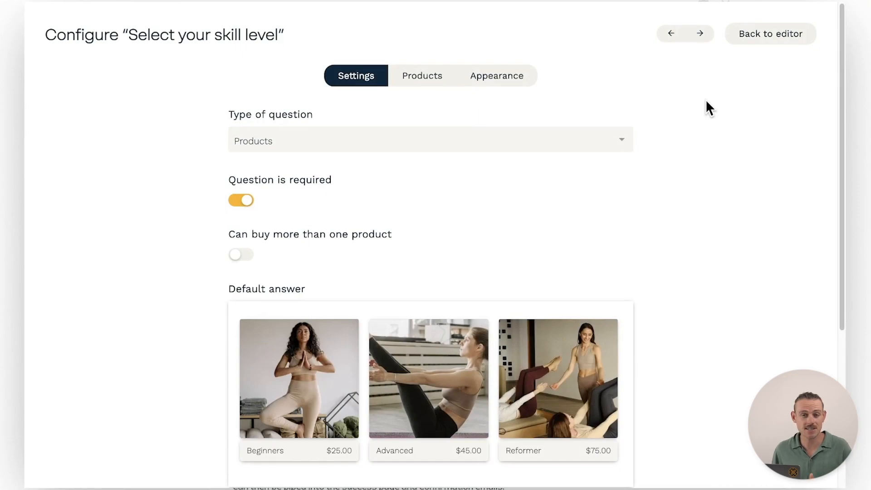
mouse_move(472, 92)
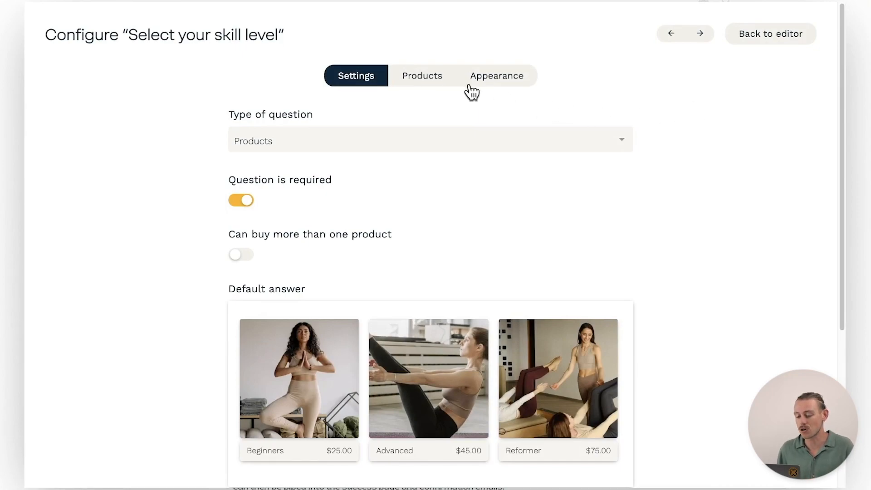
click(422, 76)
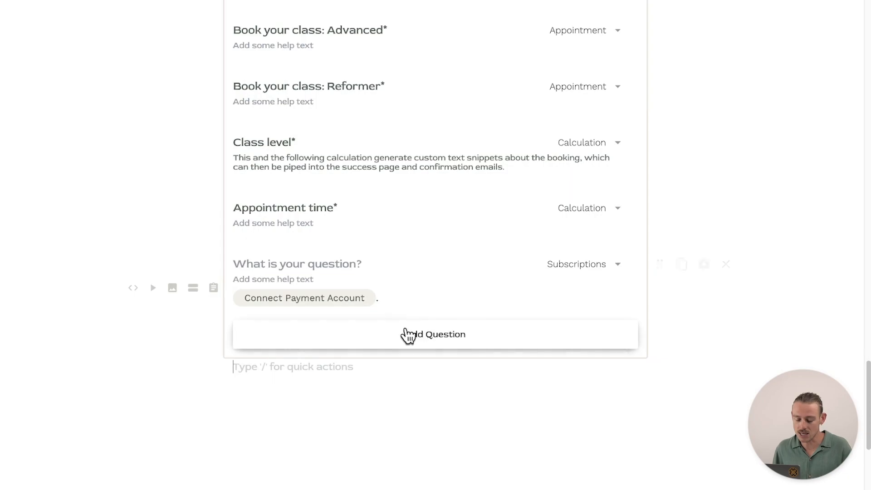
- Title the subscriptions question 'Subscription' and scroll back up the form
text(Subscription)
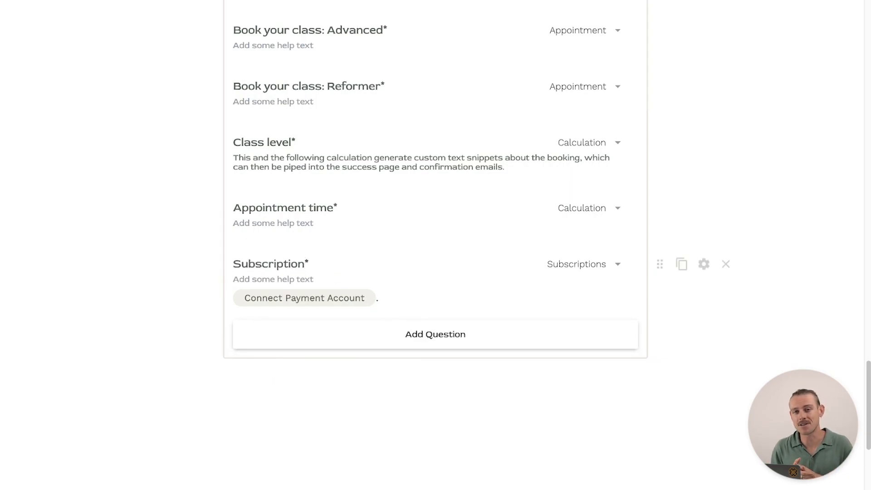
scroll(down, 3)
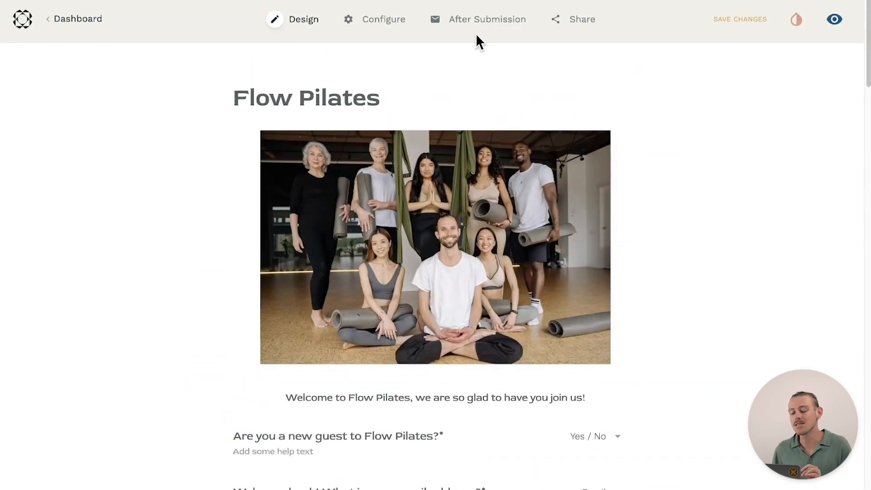
- Review the after-submission emails, custom PDFs, and integrations & webhooks
click(488, 19)
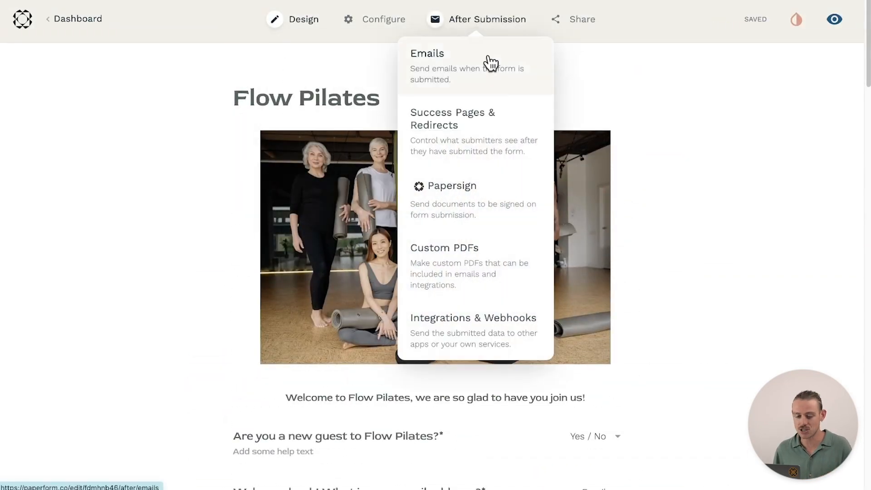
click(428, 53)
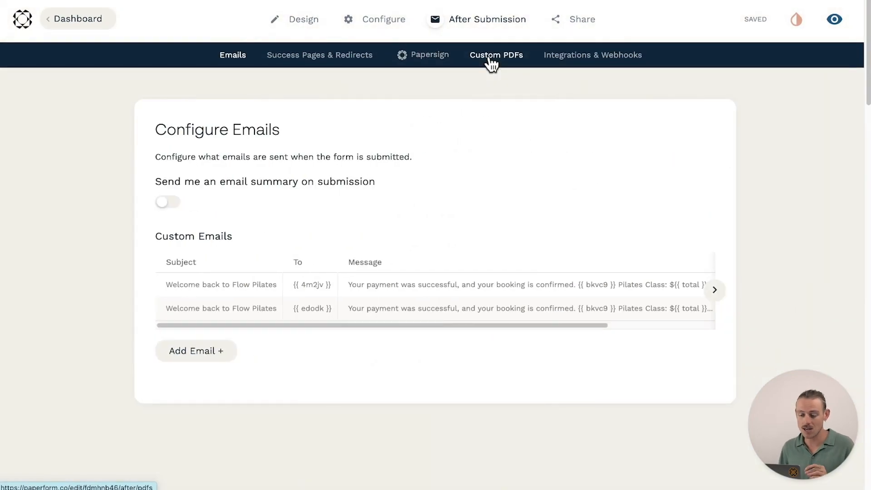
click(592, 54)
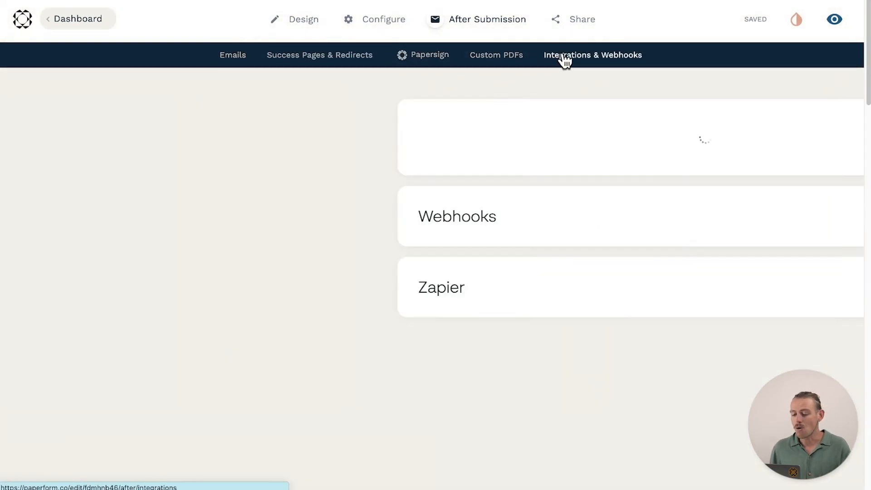
click(592, 54)
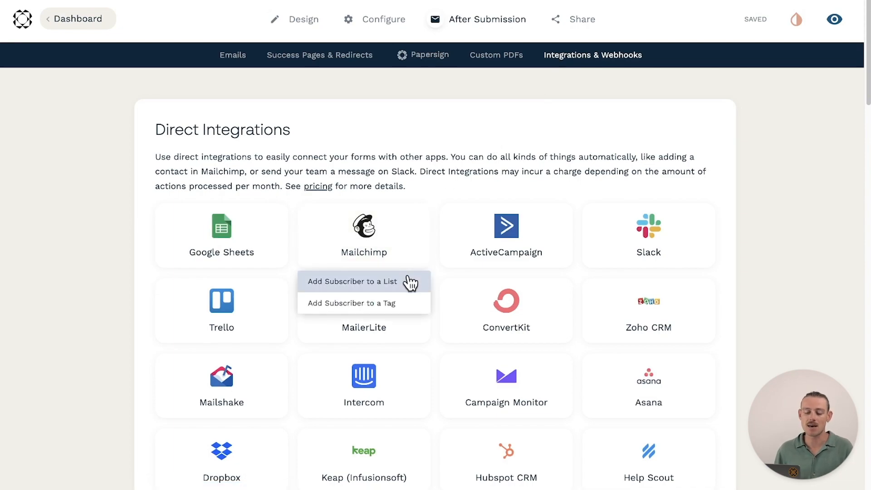
- Open the Success Pages & Redirects settings
scroll(down, 3)
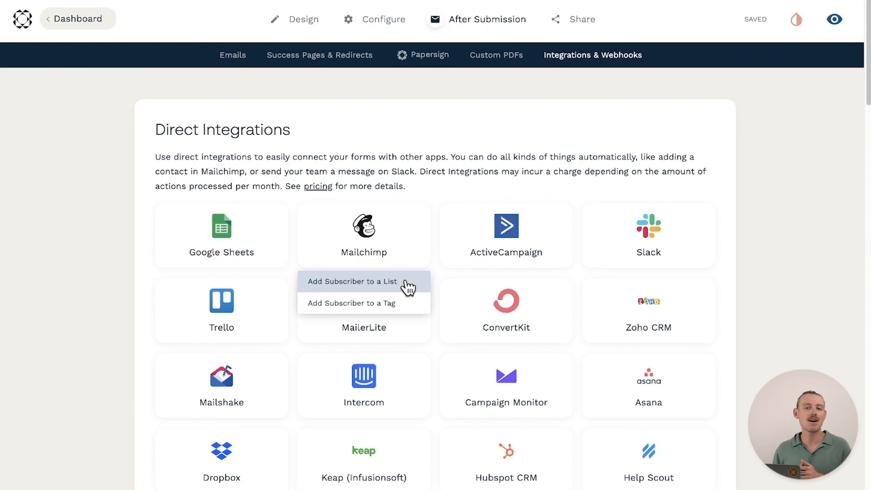
click(319, 54)
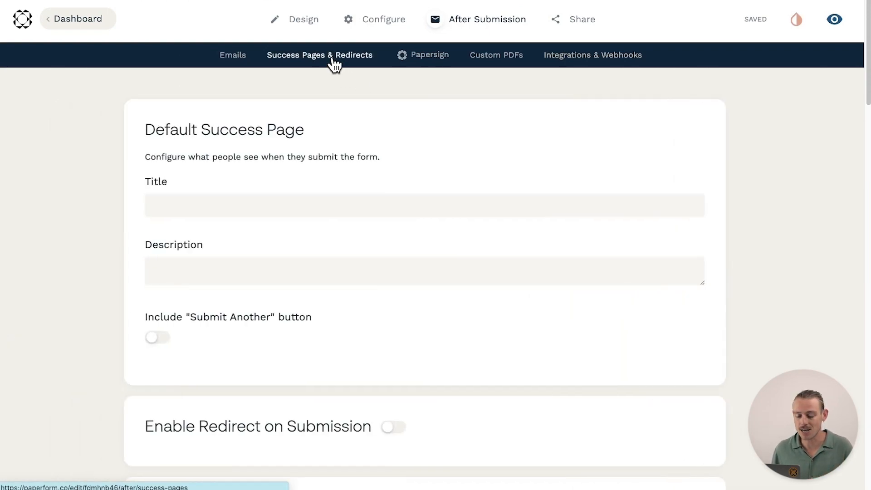
- Select the empty line below the appointment time on 'Class booked!' and browse the insertable answers
scroll(down, 3)
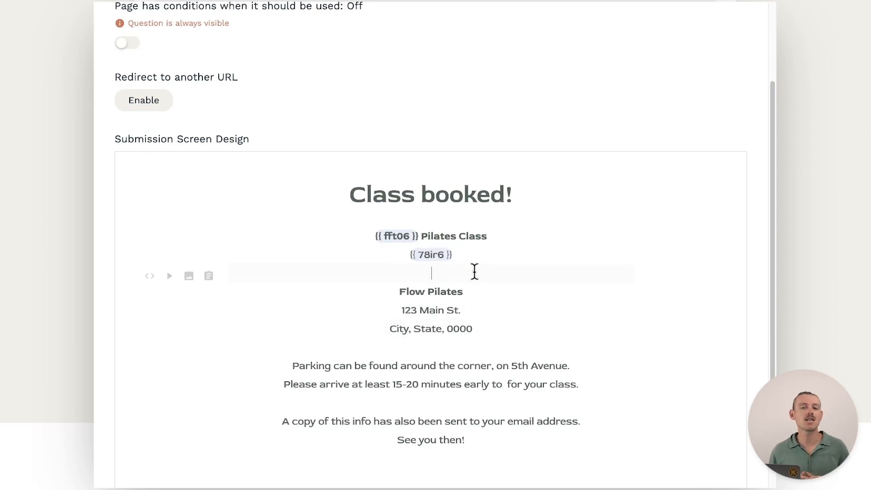
click(208, 276)
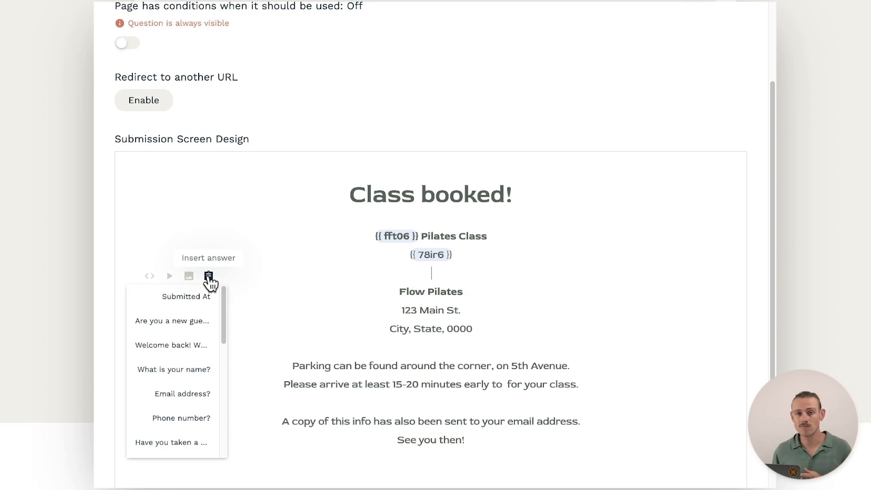
scroll(down, 3)
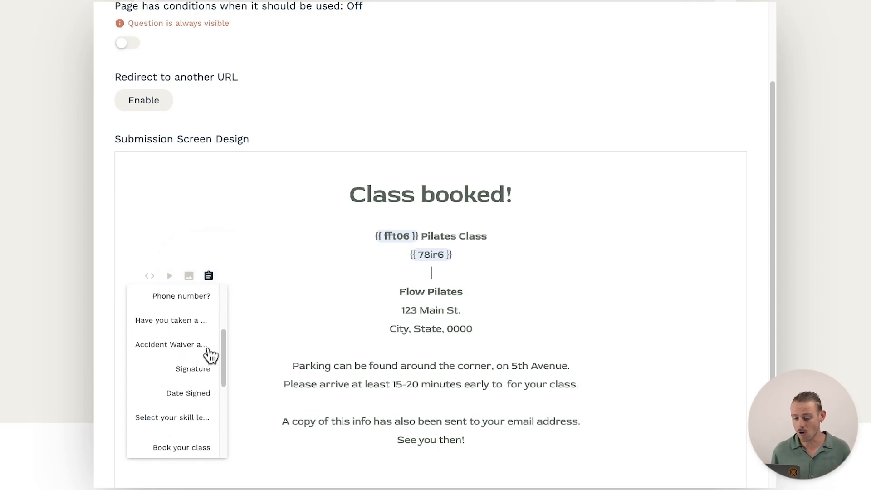